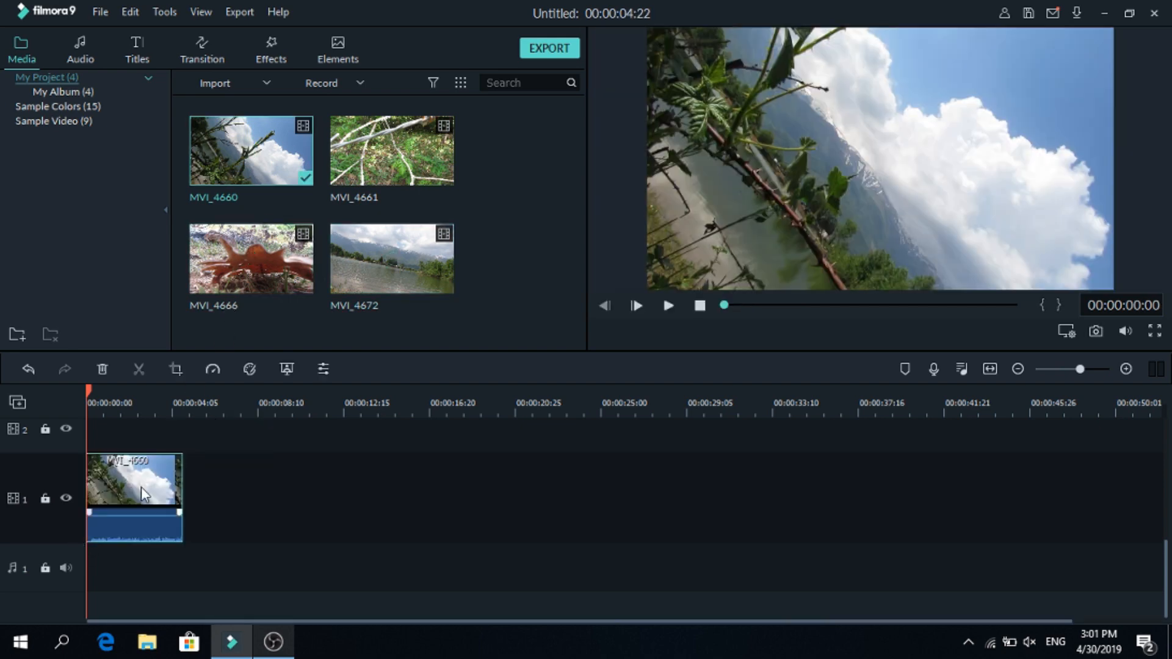
- Scale the plant/sky clip to 50 top-right and the barbed-wire clip to half size top-left
{"action": "double_click", "coordinate": [137, 492]}
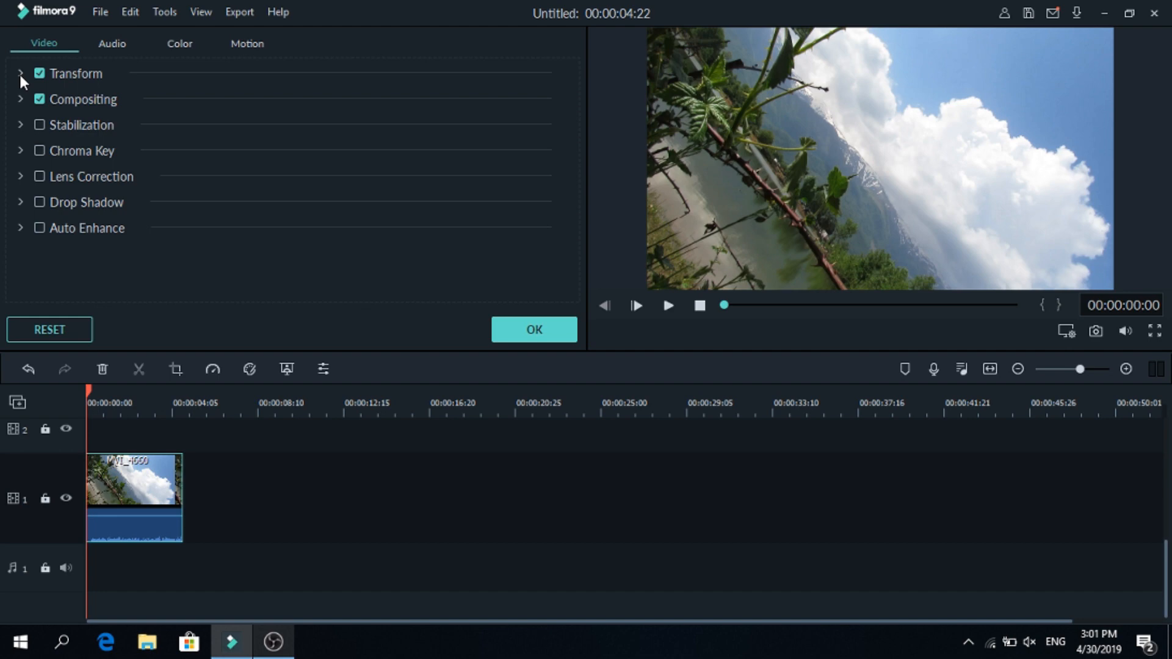
{"action": "left_click", "coordinate": [21, 73]}
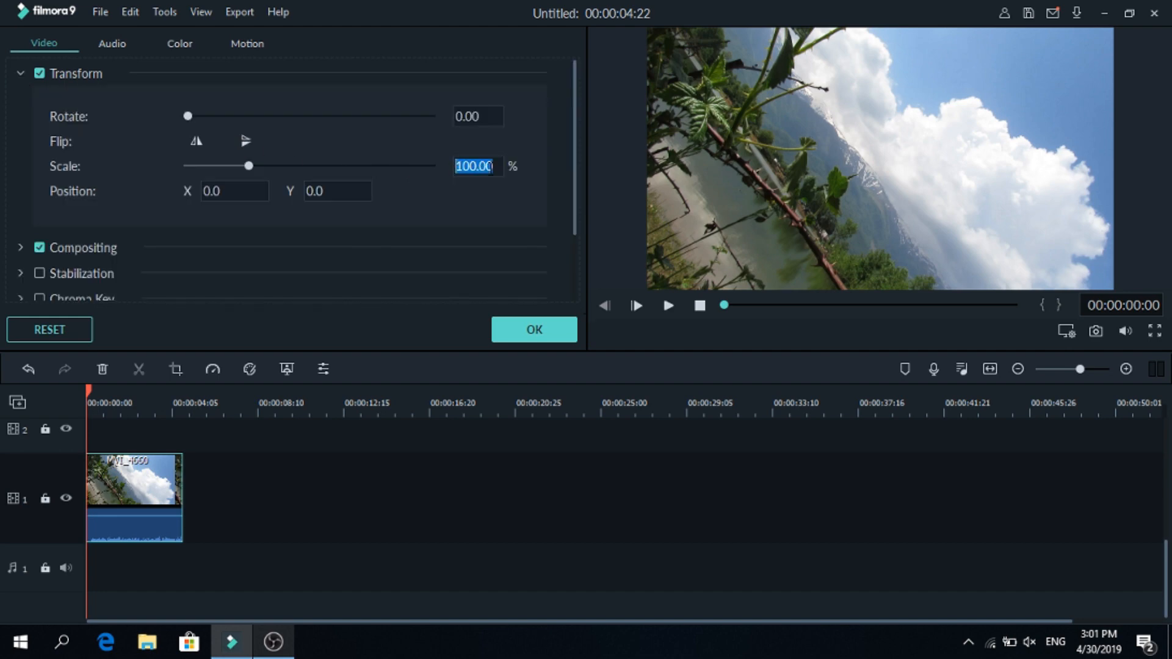
{"action": "type", "text": "50"}
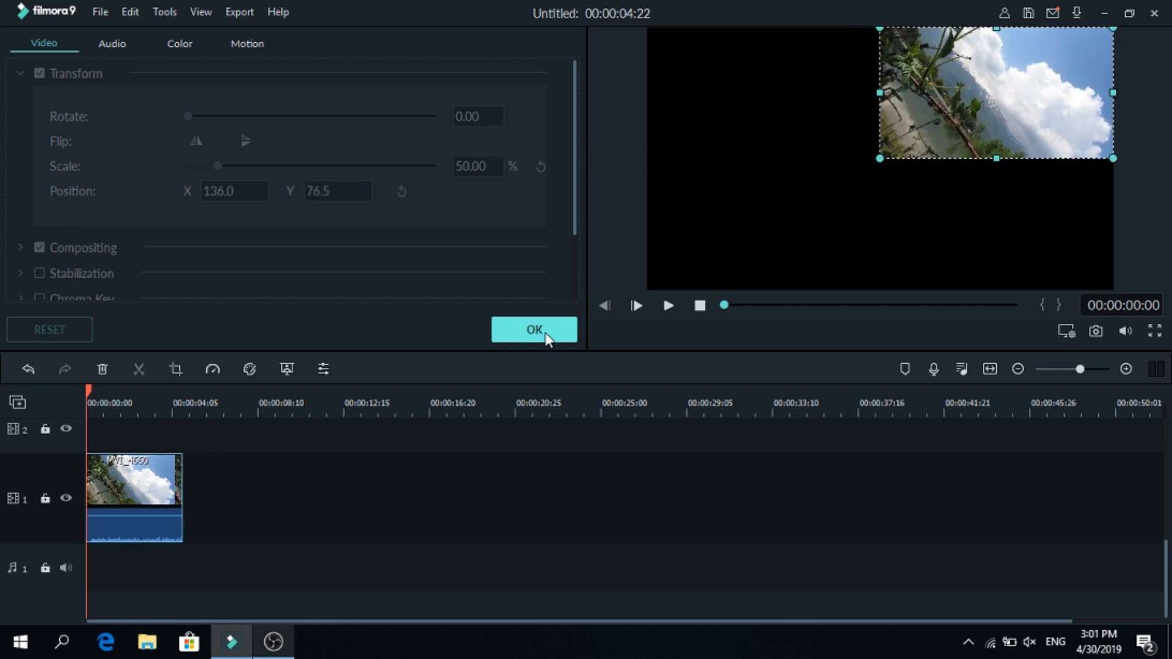
{"action": "left_click", "coordinate": [533, 329]}
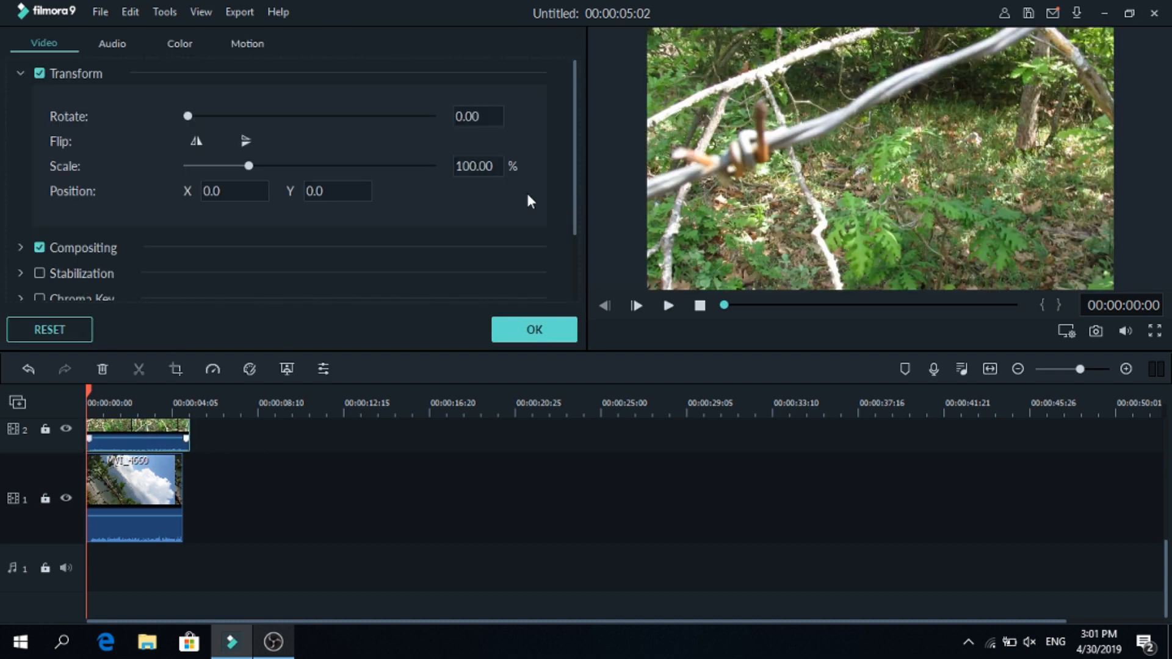
{"action": "left_click", "coordinate": [535, 330]}
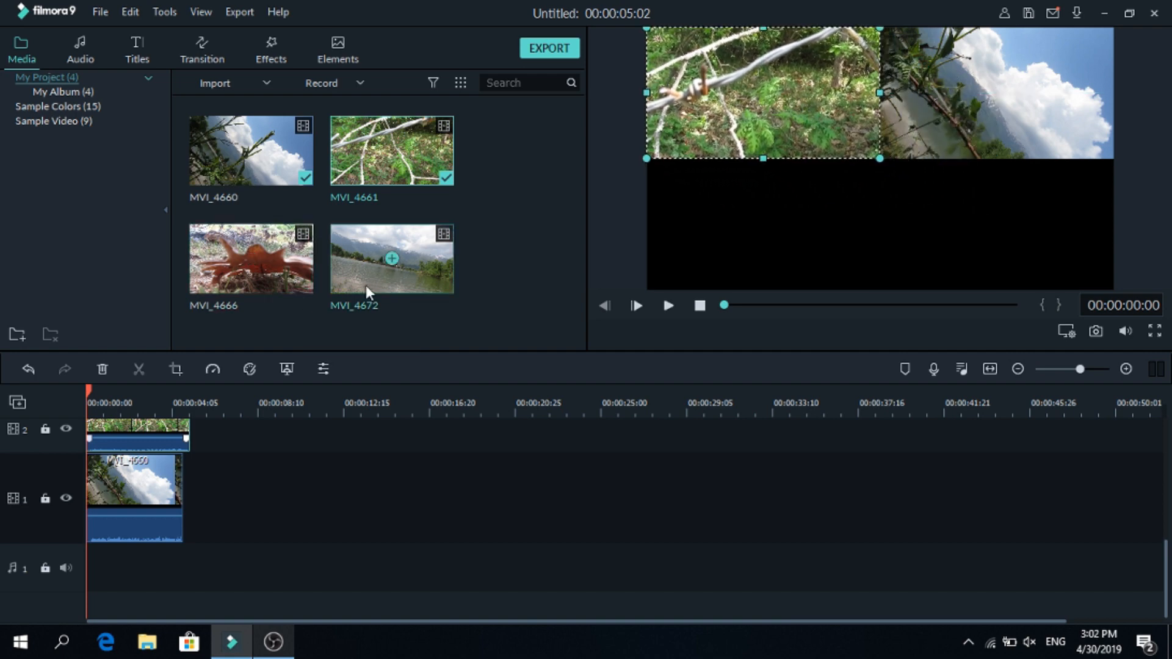
{"action": "mouse_move", "coordinate": [322, 294]}
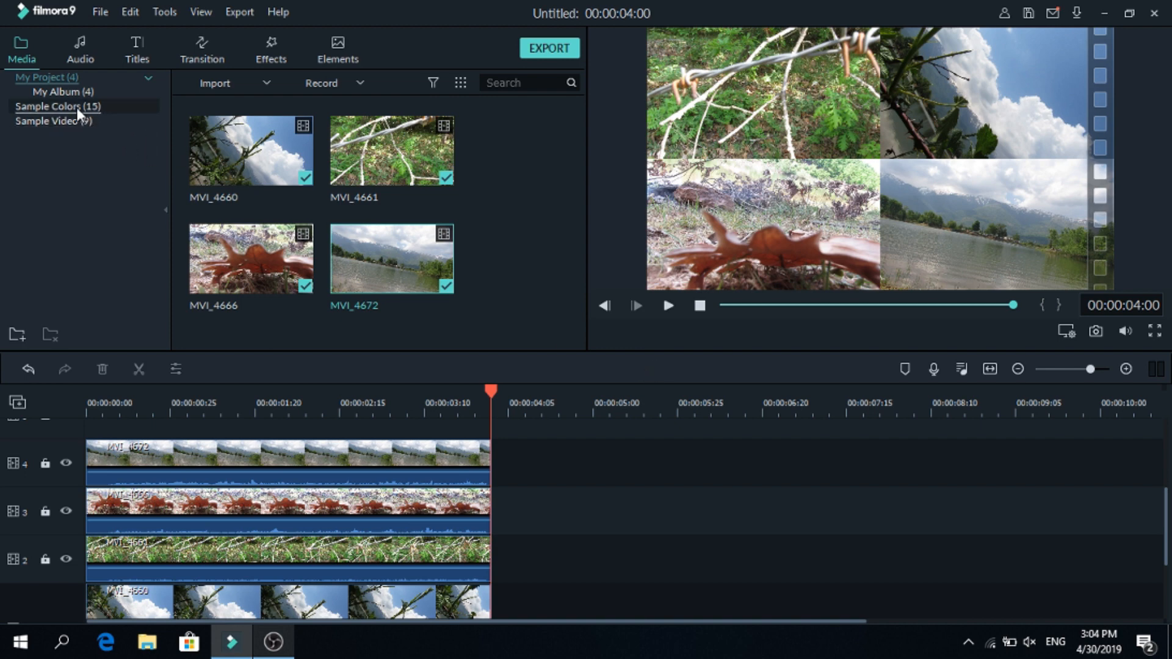
- Add two white colour clips as dividers, one thin vertical bar and one rotated 90° clockwise
{"action": "left_click", "coordinate": [58, 108]}
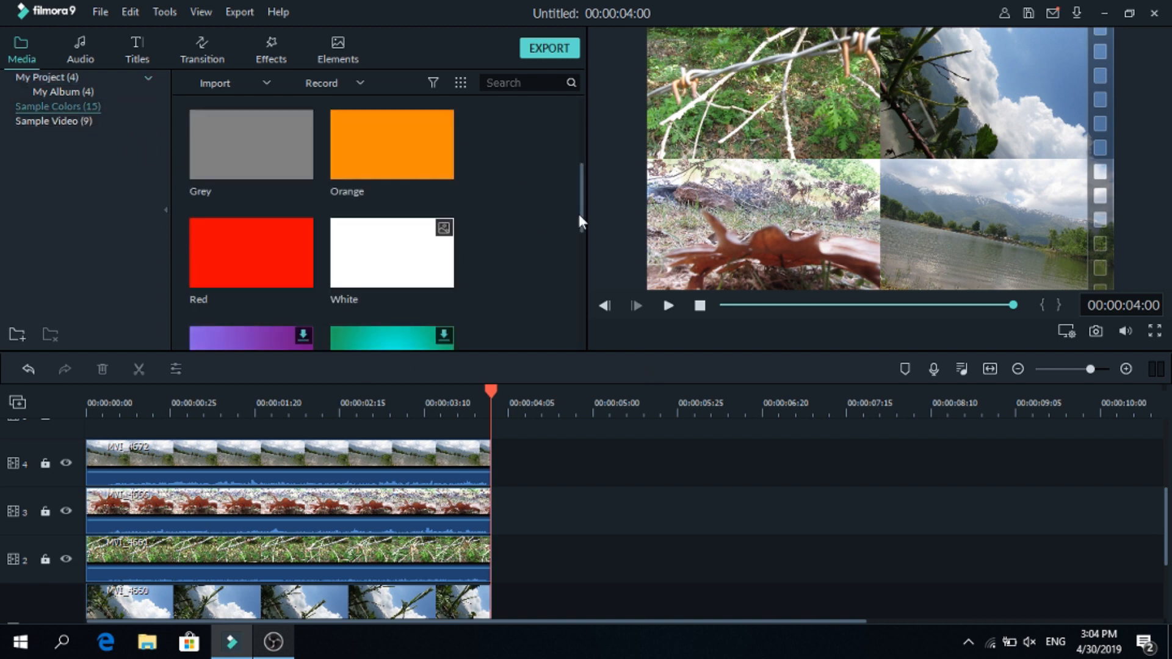
{"action": "mouse_move", "coordinate": [439, 268]}
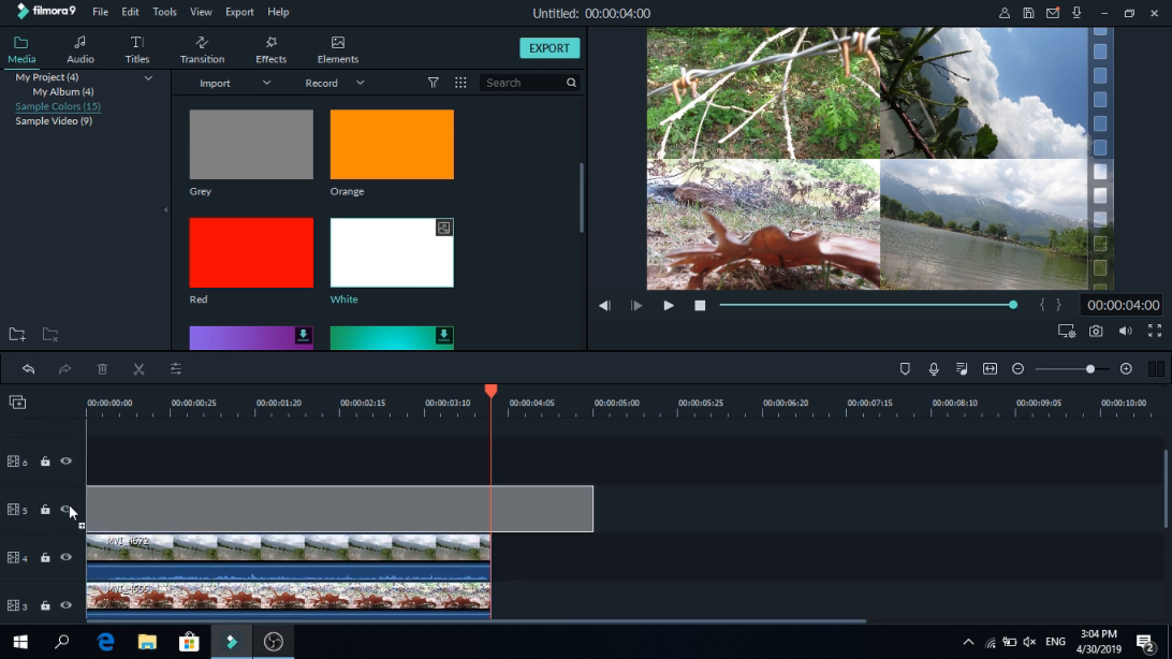
{"action": "double_click", "coordinate": [391, 252]}
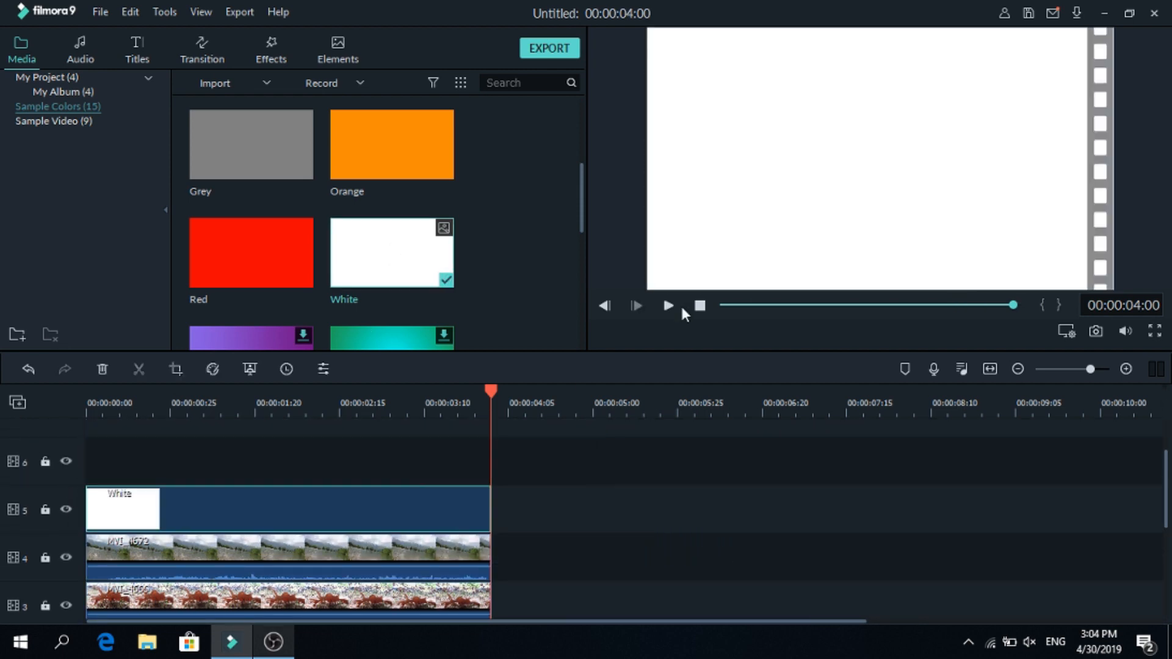
{"action": "left_click", "coordinate": [862, 130]}
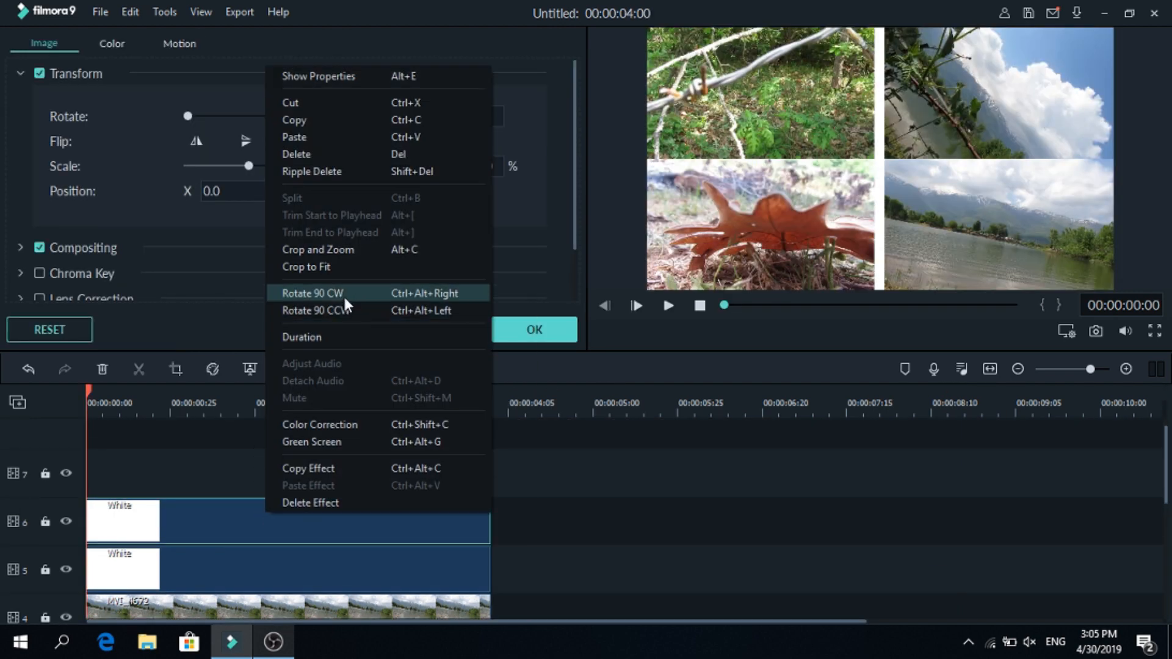
{"action": "left_click", "coordinate": [313, 293]}
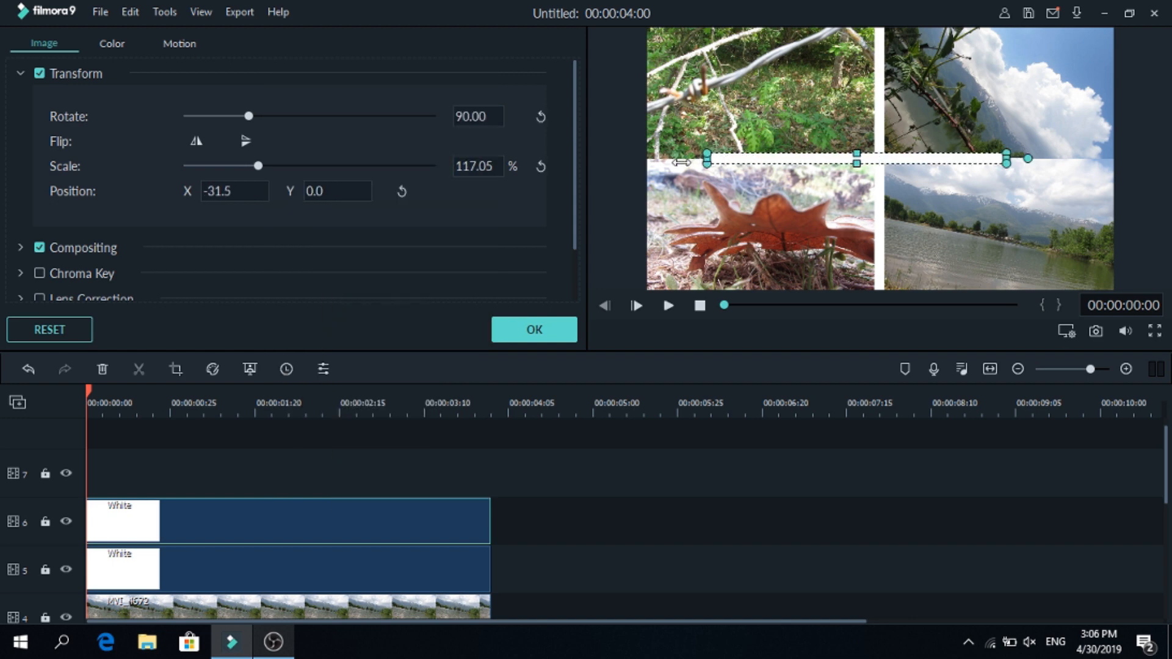
{"action": "left_click_drag", "start_coordinate": [1027, 158], "coordinate": [1113, 158]}
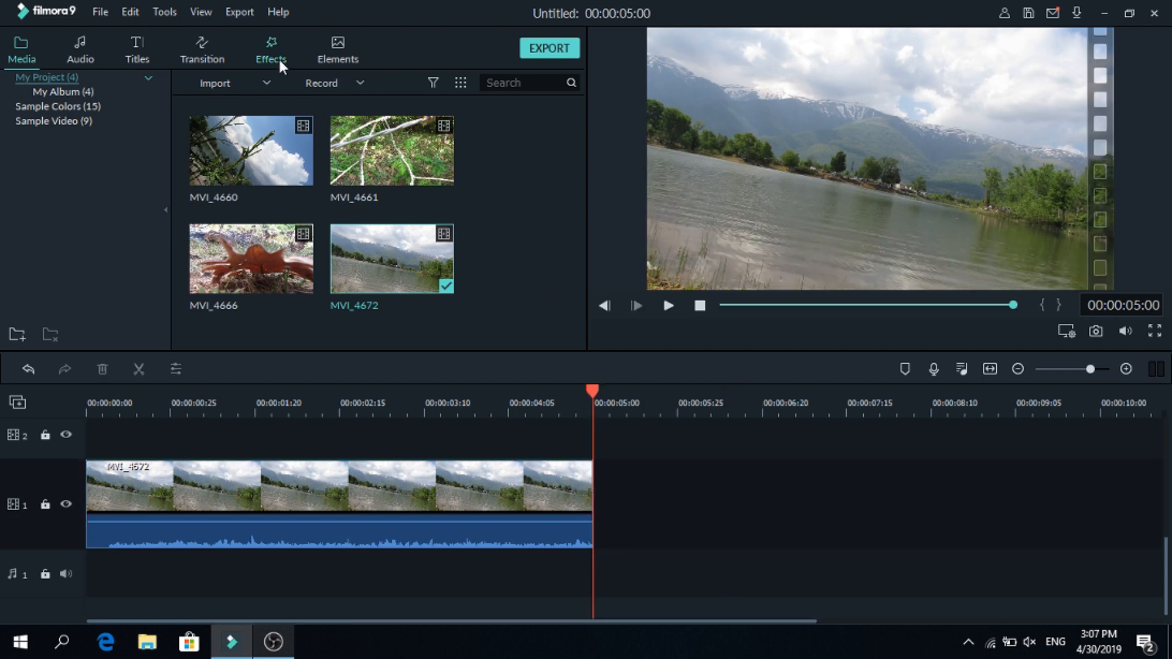
- Add the Crop effect above the lake clip and shift its Position X to about 120
{"action": "left_click", "coordinate": [269, 46]}
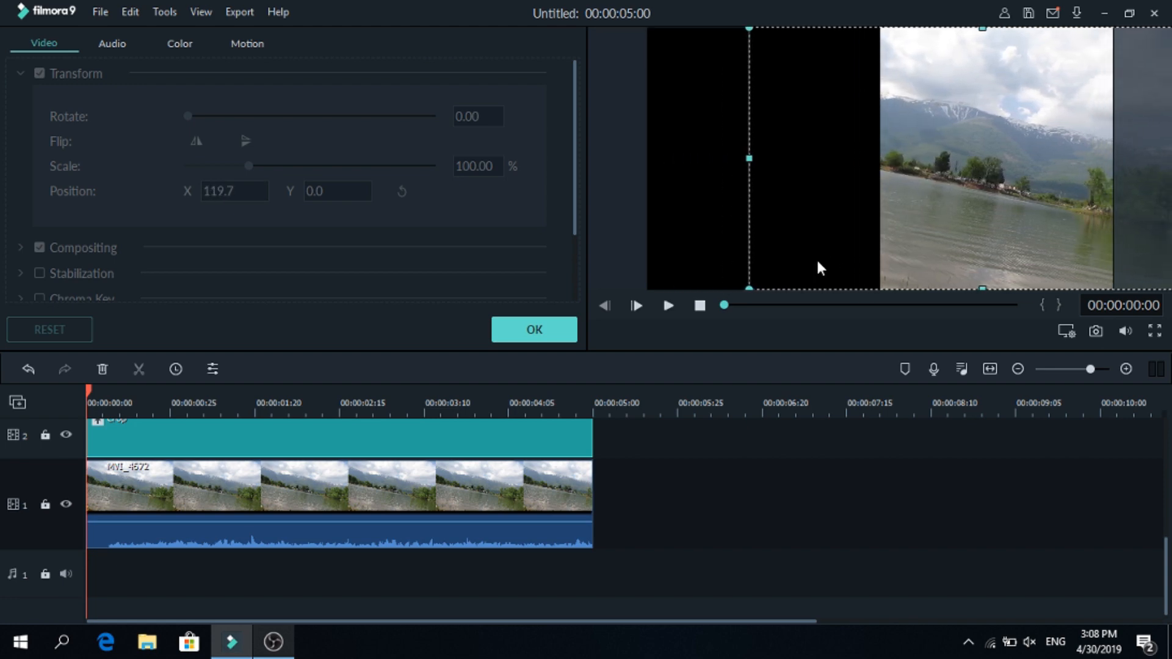
{"action": "left_click", "coordinate": [535, 330]}
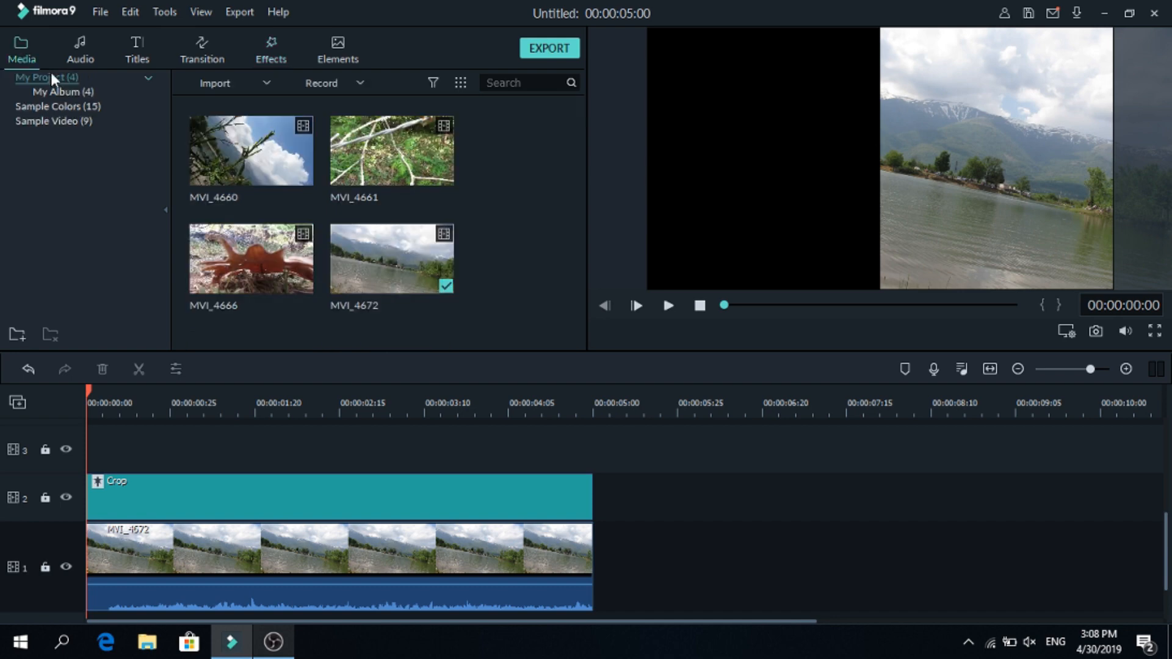
- Add a green colour layer on track 3 and crop its right side by 50
{"action": "left_click", "coordinate": [58, 108]}
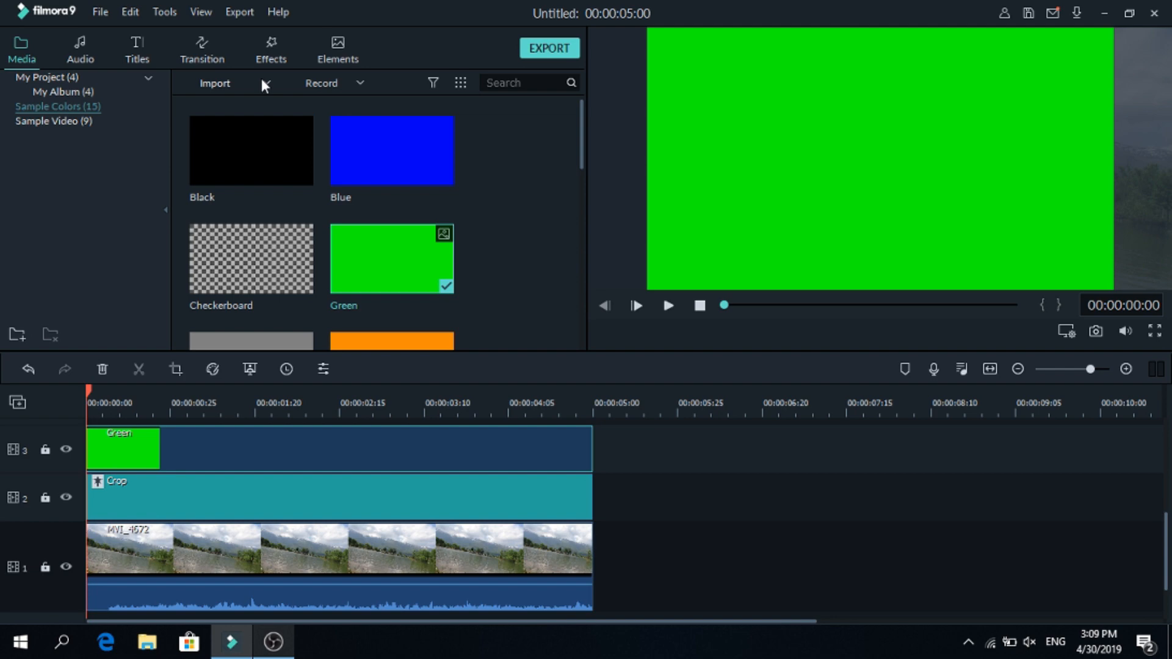
{"action": "left_click", "coordinate": [271, 48]}
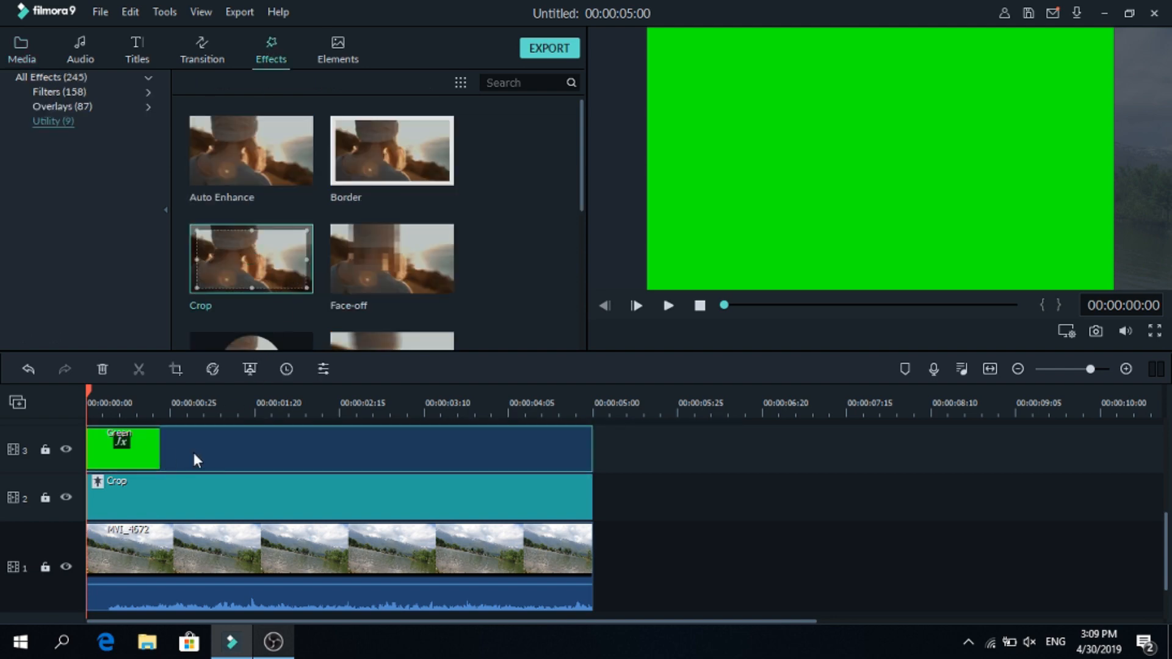
{"action": "double_click", "coordinate": [125, 448]}
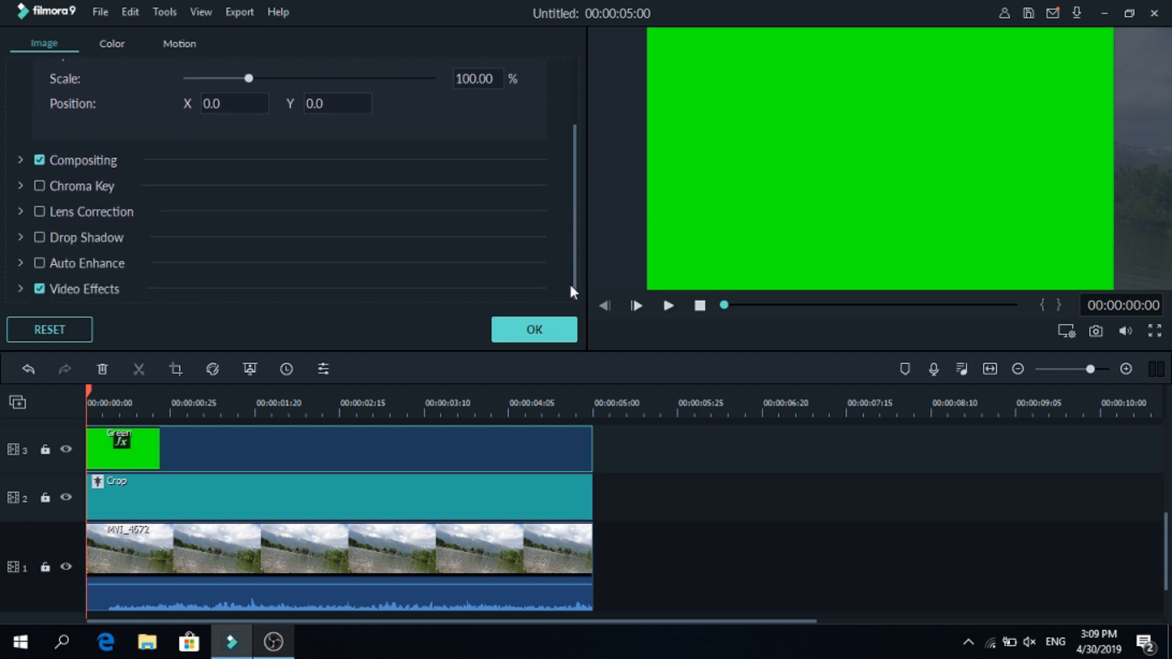
{"action": "mouse_move", "coordinate": [20, 295]}
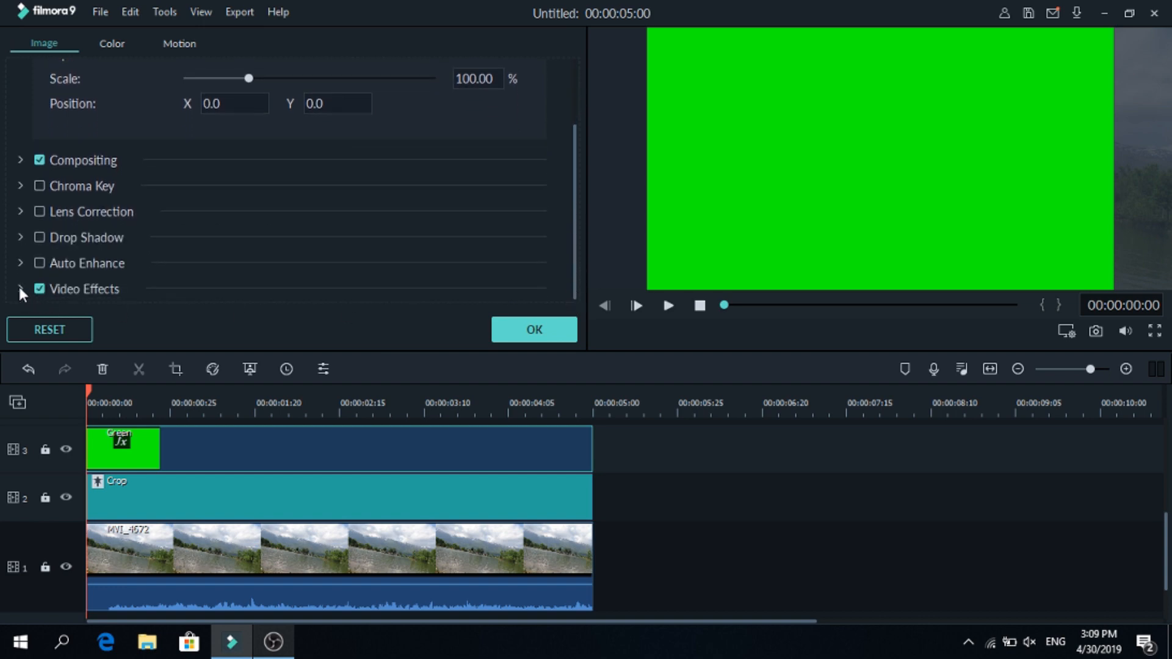
{"action": "left_click", "coordinate": [19, 288]}
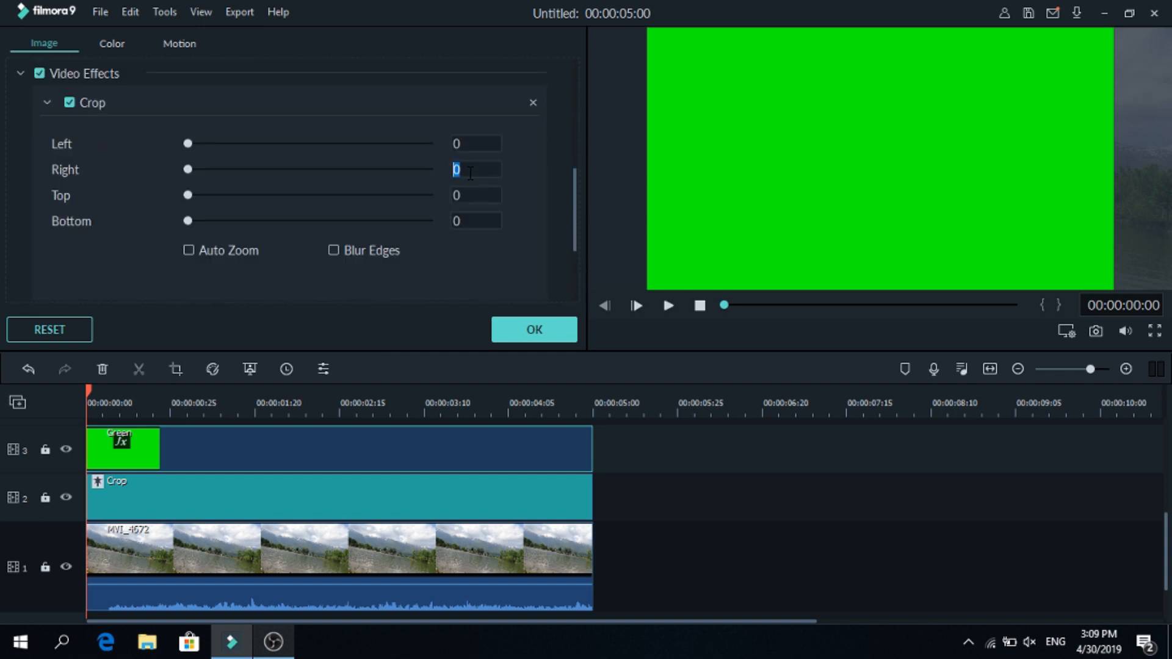
{"action": "type", "text": "50"}
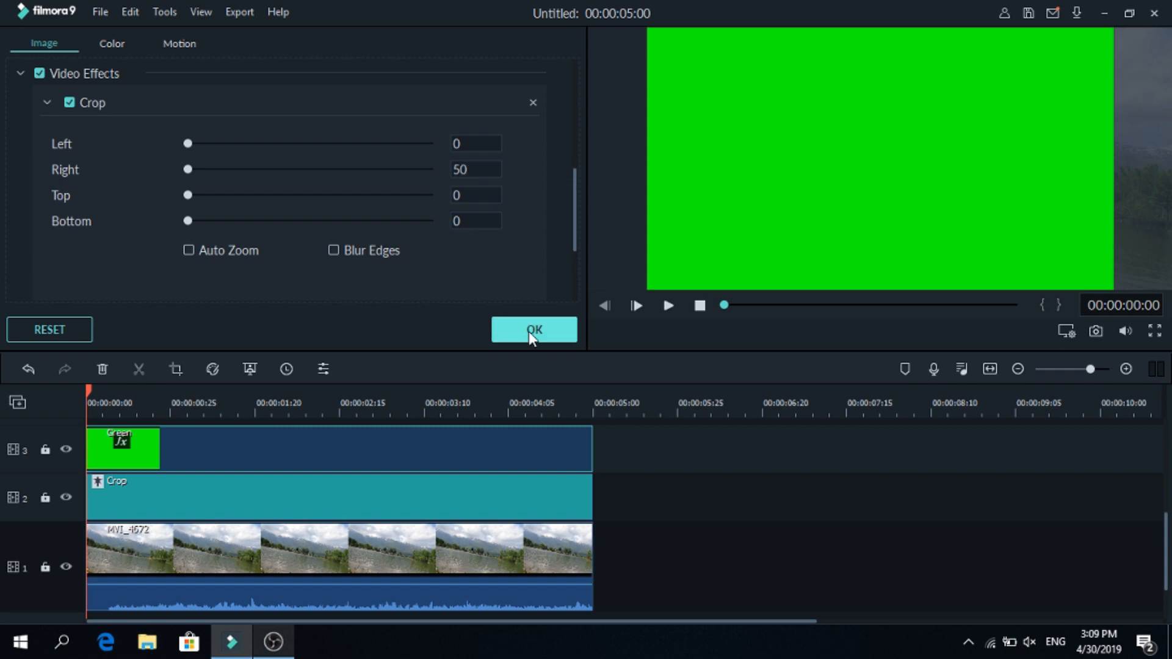
{"action": "left_click", "coordinate": [535, 330]}
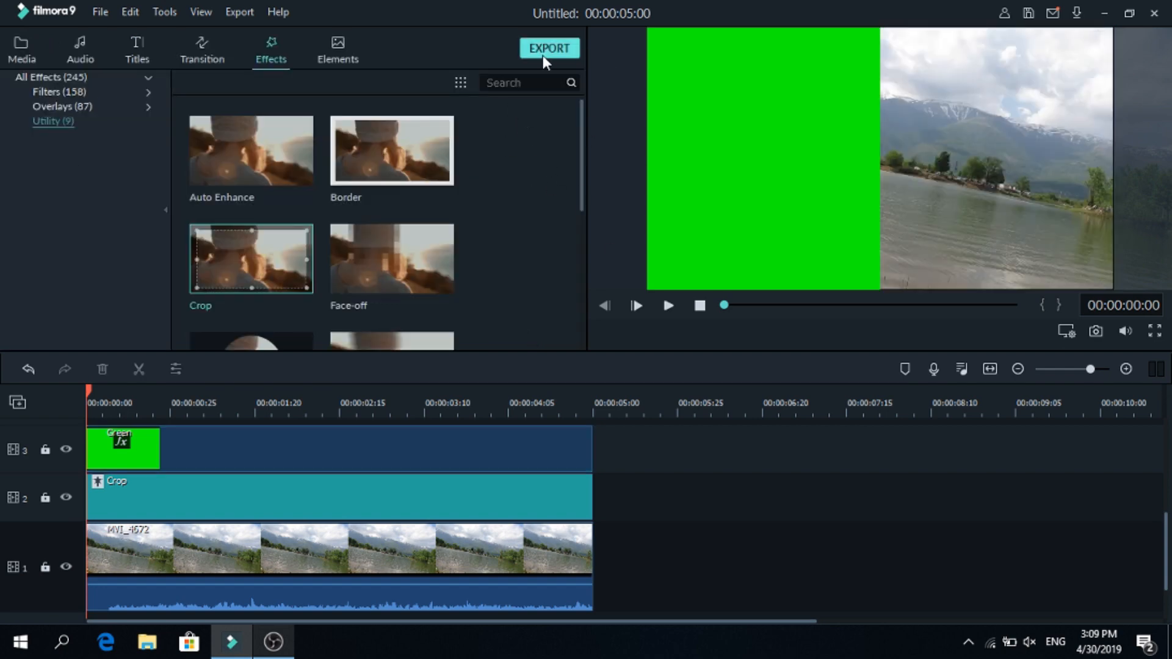
- Export the composite as 'second layer' and import that file back into the media panel
{"action": "left_click", "coordinate": [549, 48]}
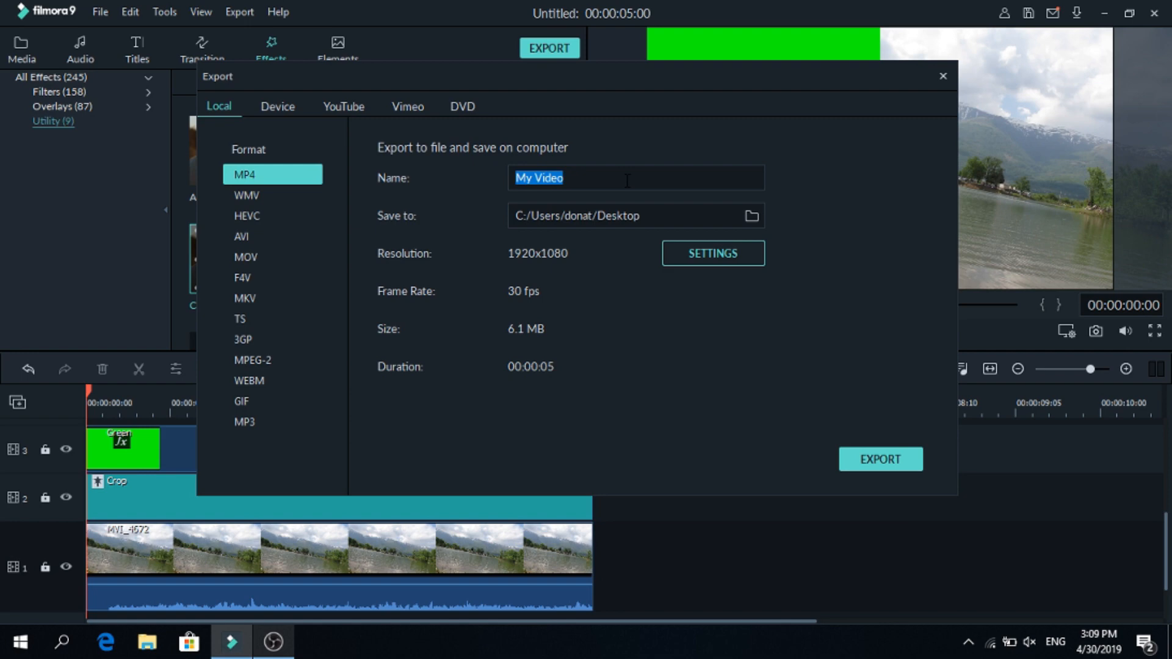
{"action": "type", "text": "second layer"}
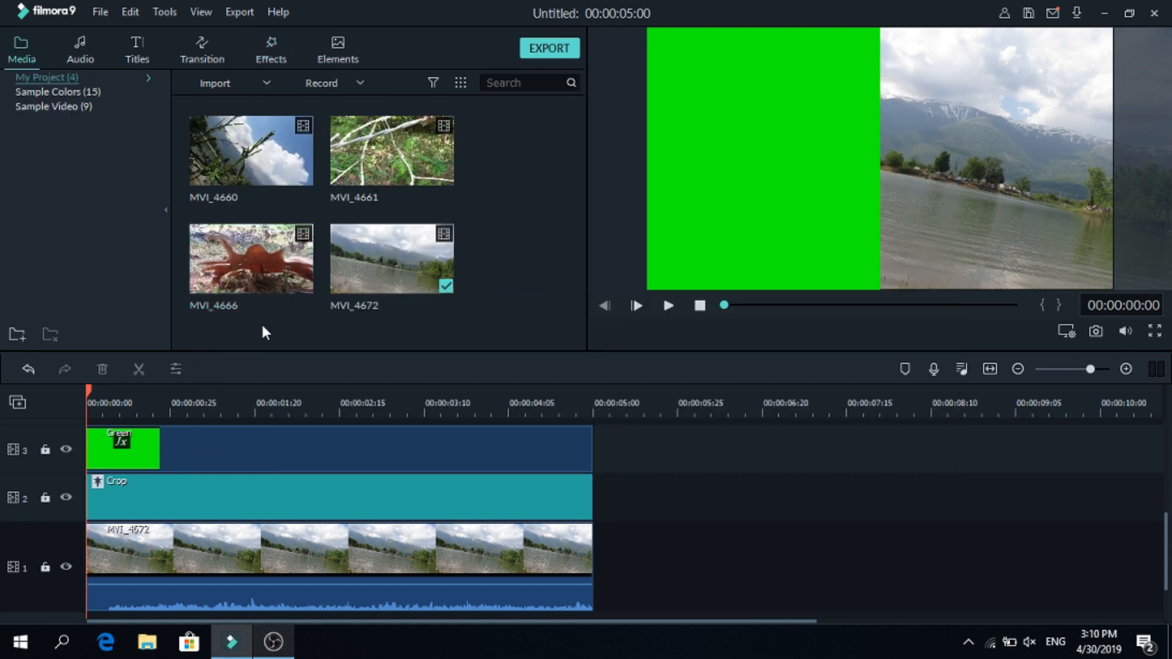
{"action": "left_click", "coordinate": [215, 83]}
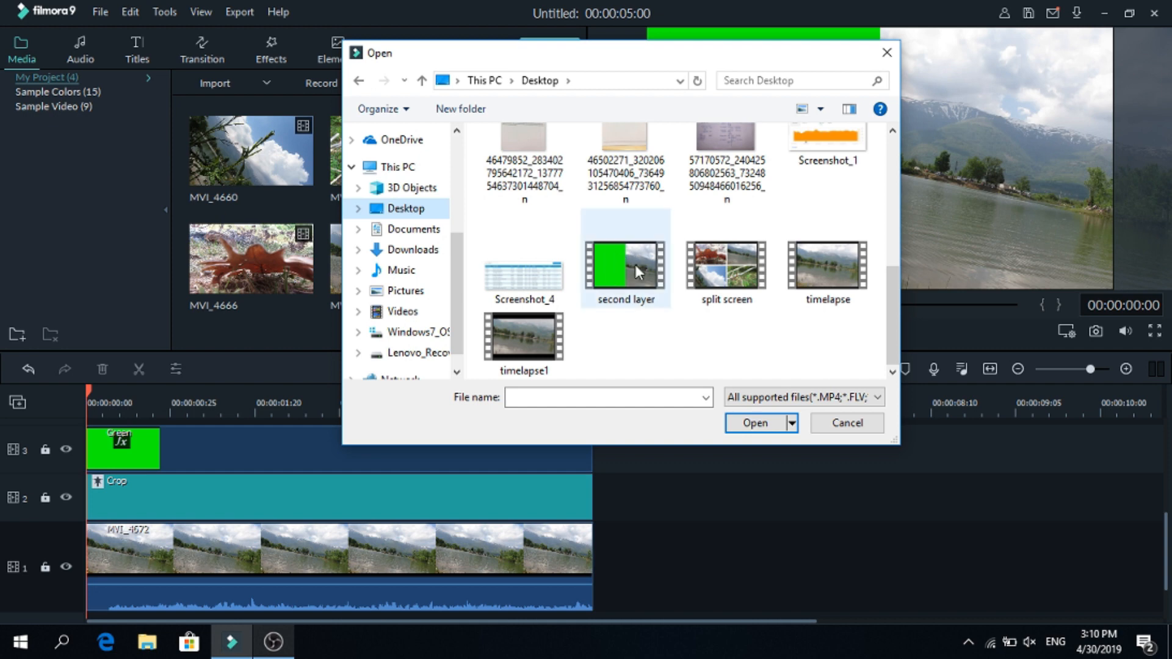
{"action": "left_click", "coordinate": [754, 422]}
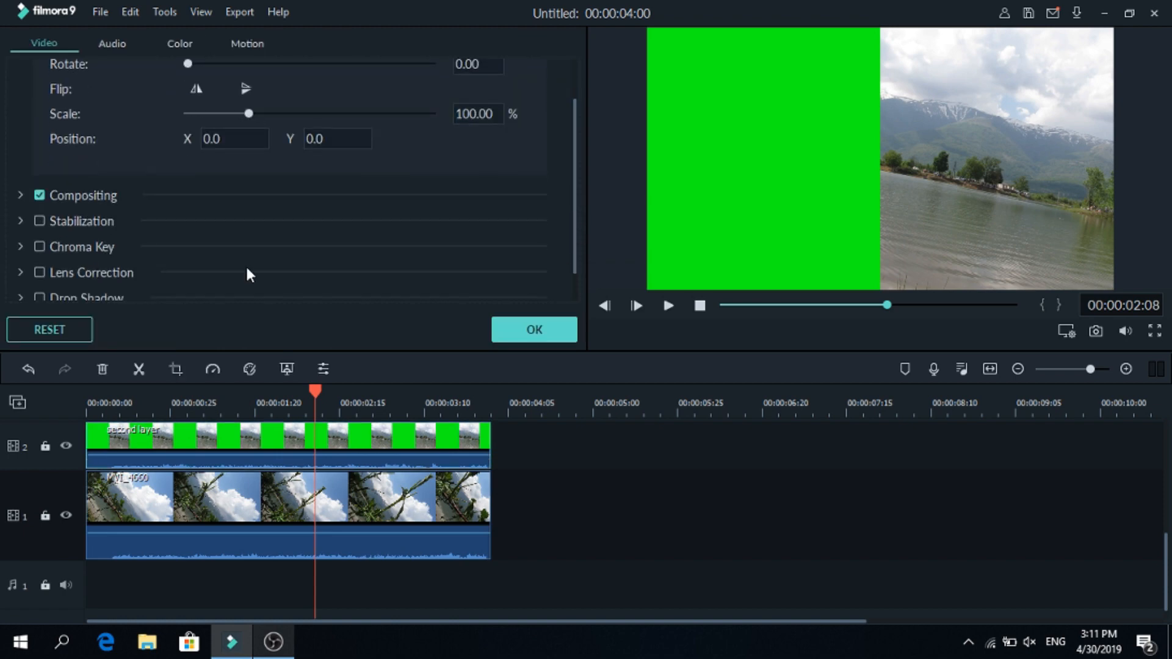
- Enable green Chroma Key on the second layer and play the split-screen result
{"action": "left_click", "coordinate": [39, 246]}
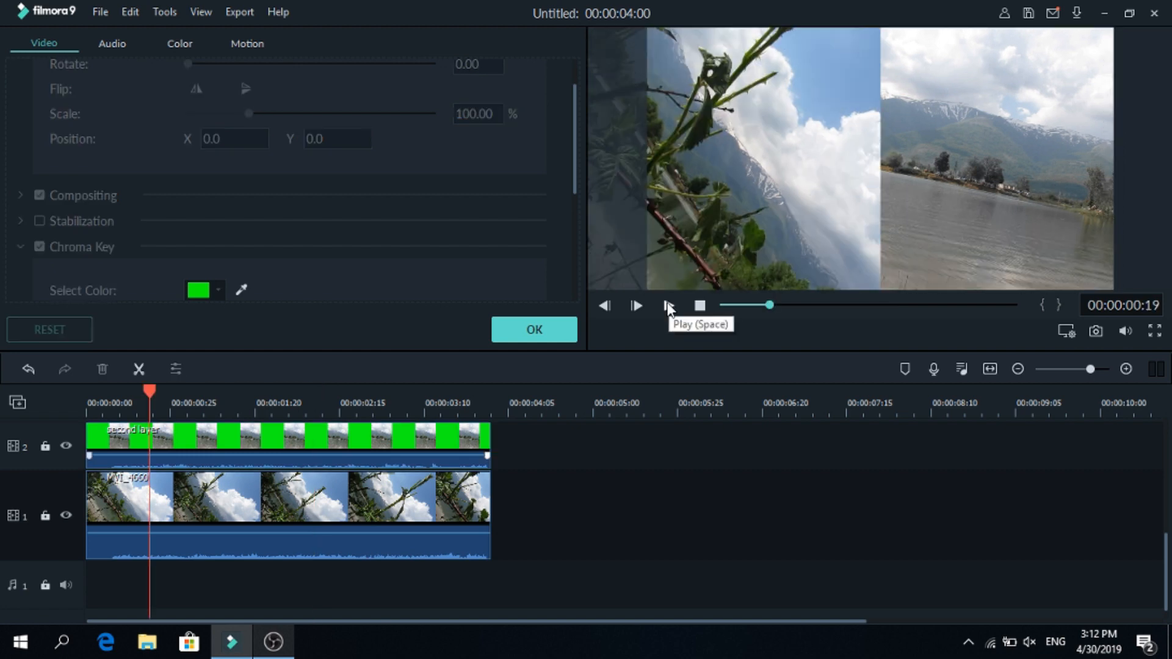
{"action": "left_click", "coordinate": [669, 306]}
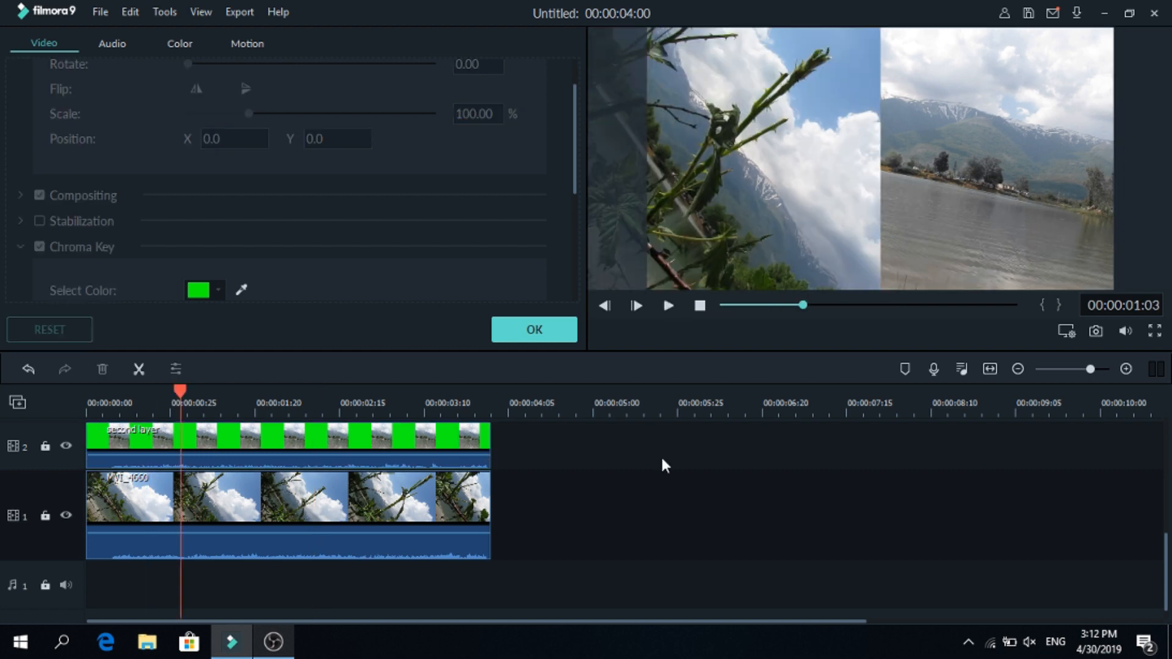